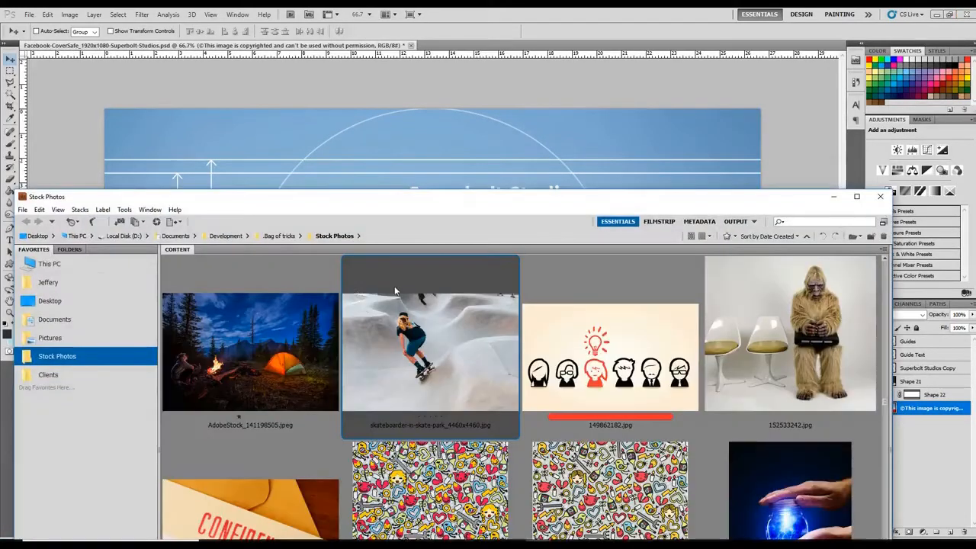
mouse_move(355, 335)
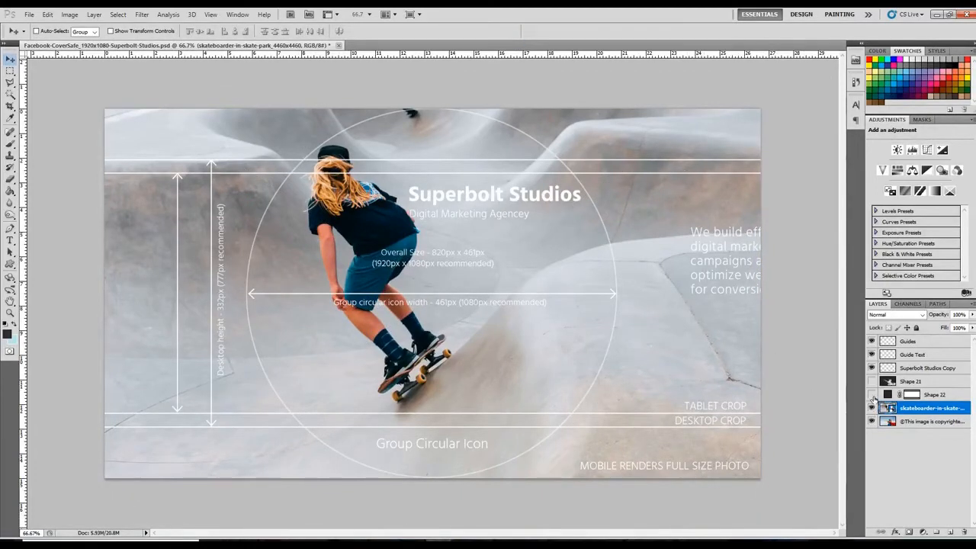
Toggle the Shape layer's crop shading on and off to check the skater against the crop areas
click(872, 393)
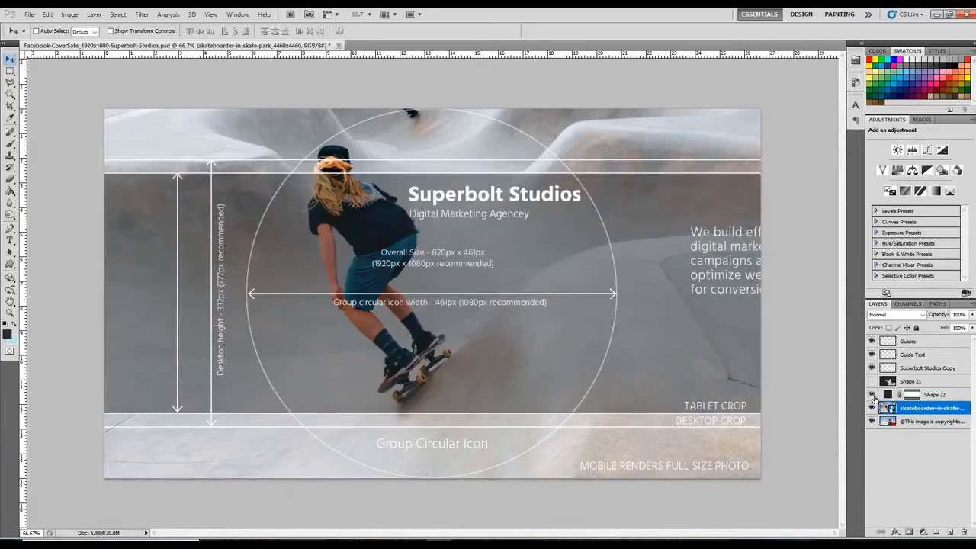
click(871, 393)
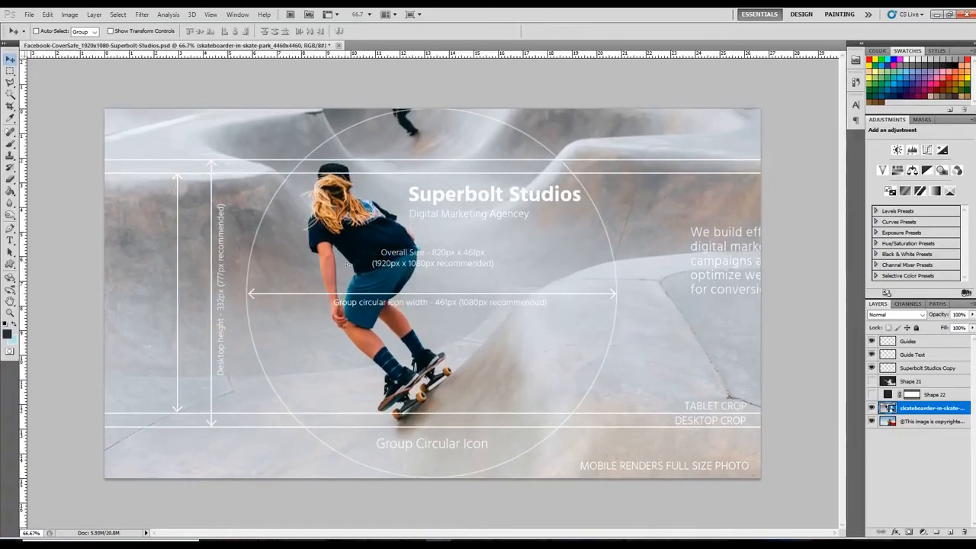
click(872, 393)
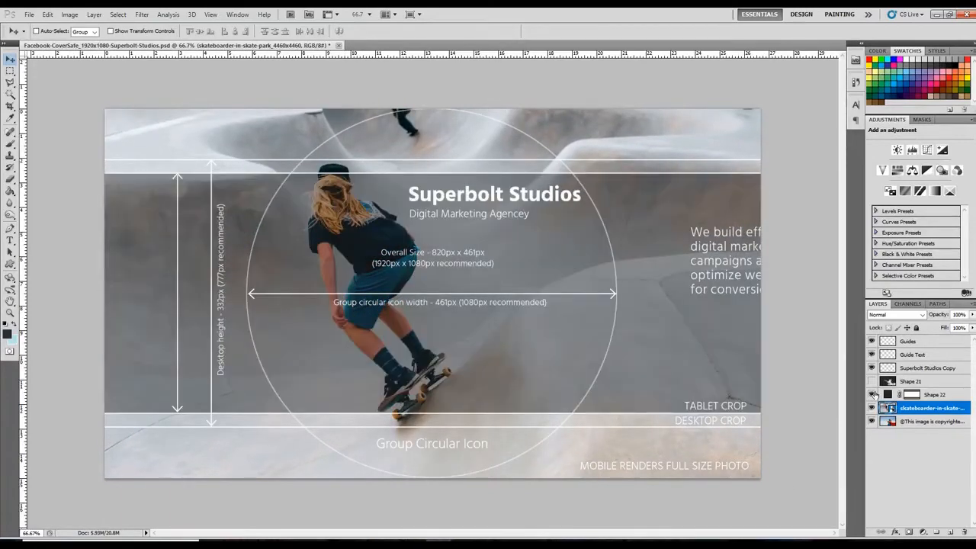
click(872, 393)
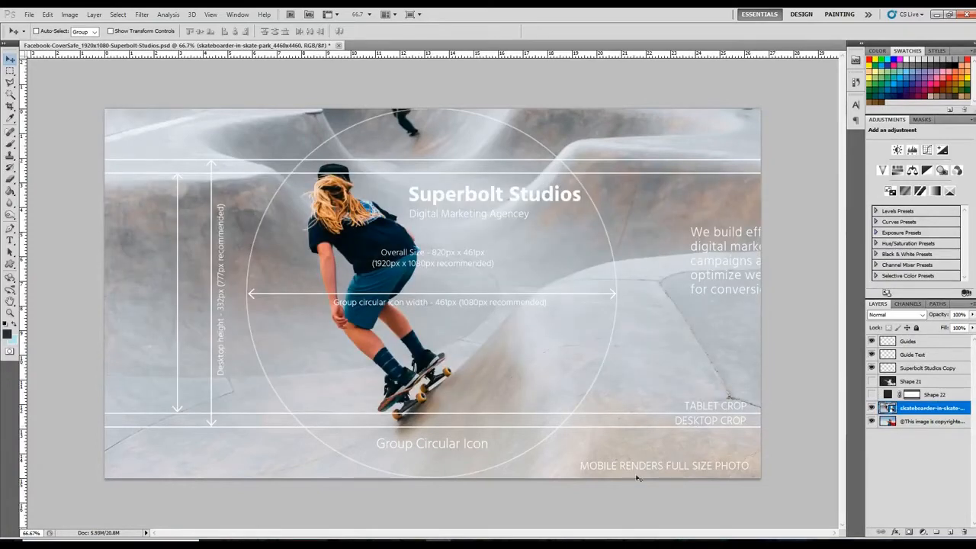
mouse_move(816, 332)
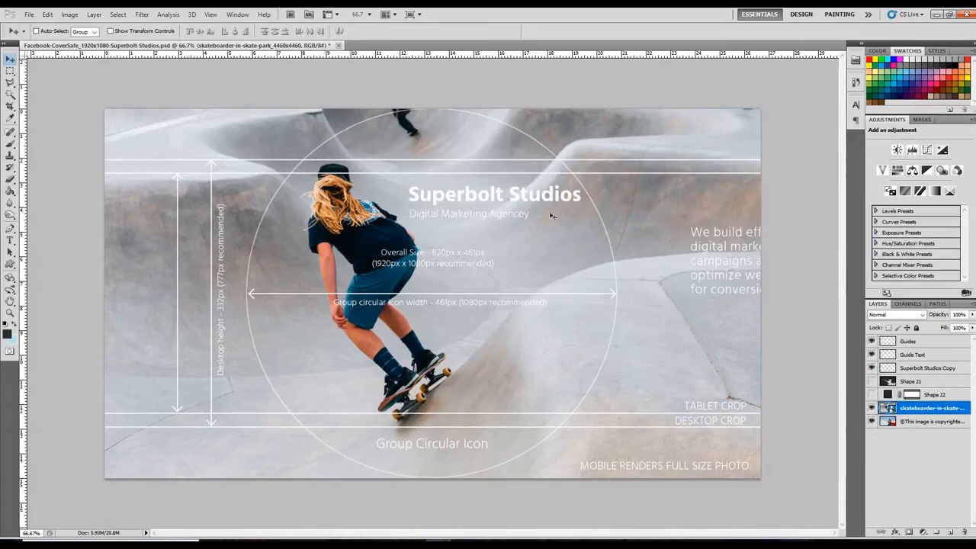
mouse_move(564, 137)
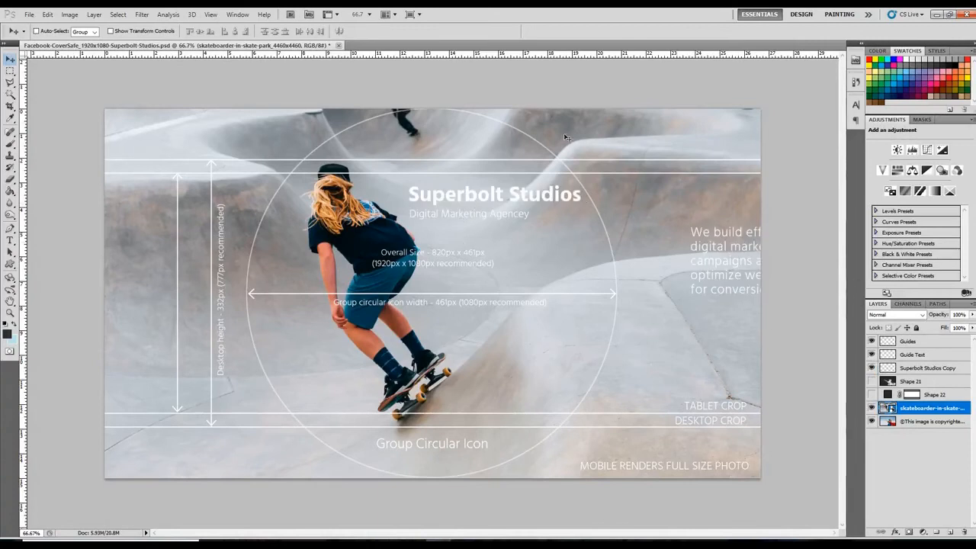
mouse_move(517, 367)
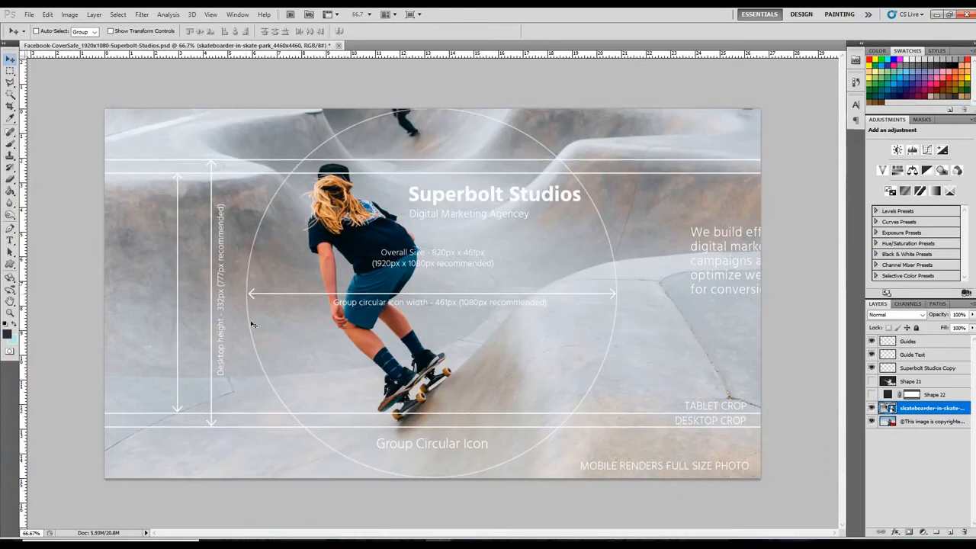
mouse_move(375, 157)
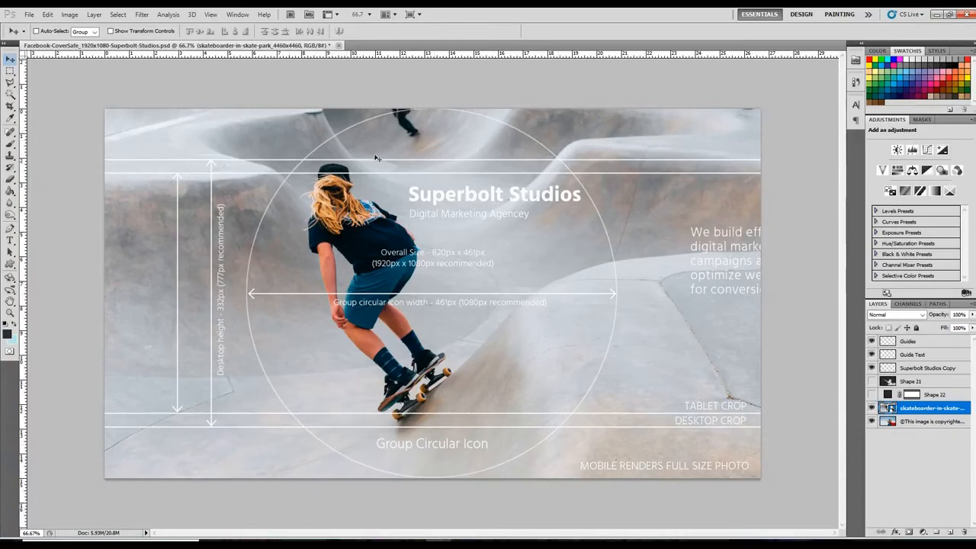
mouse_move(439, 212)
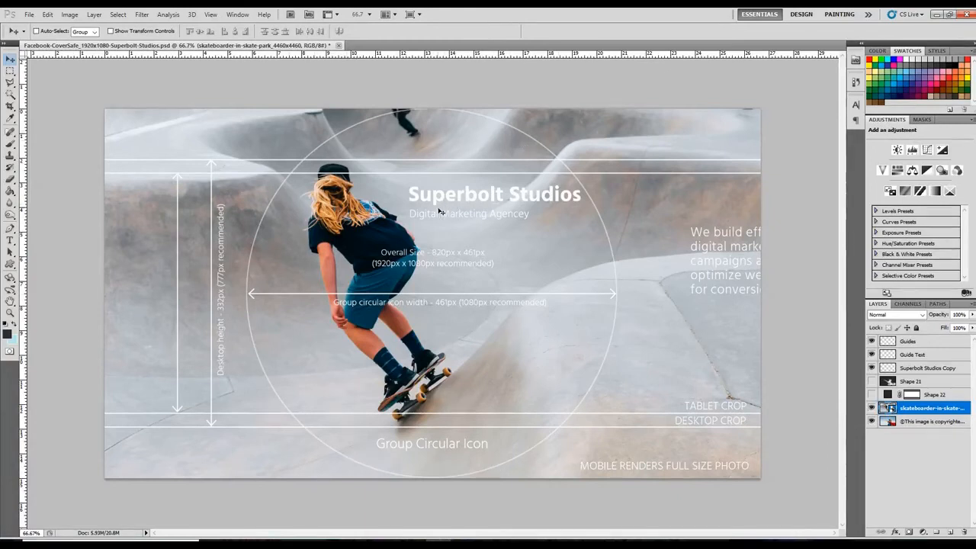
Hide the Guides and Guide Text layers, leaving only the photo and Superbolt Studios text
click(872, 354)
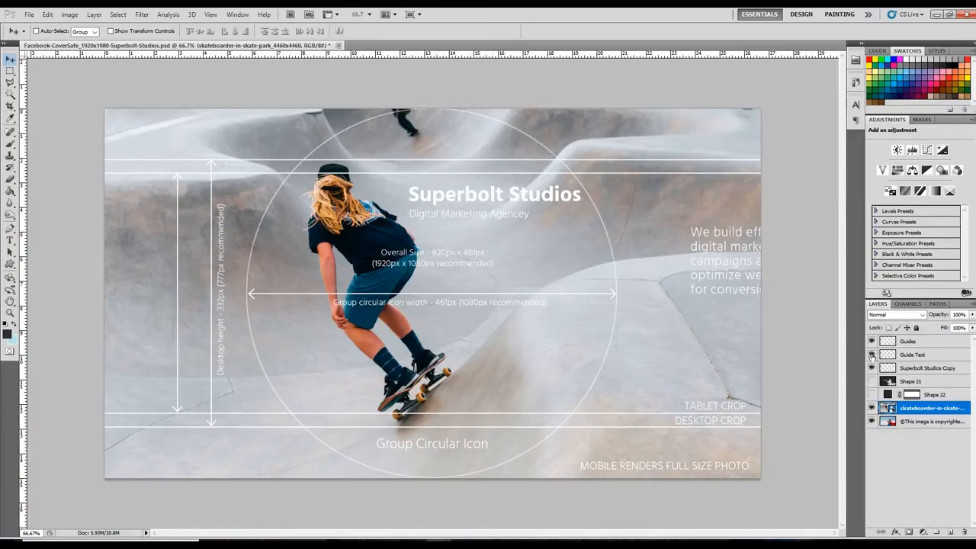
click(872, 353)
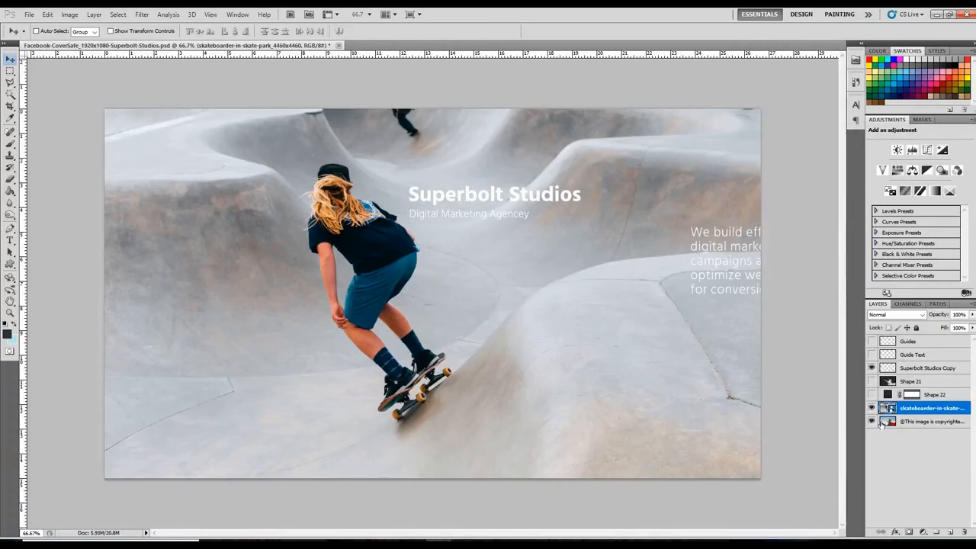
click(70, 14)
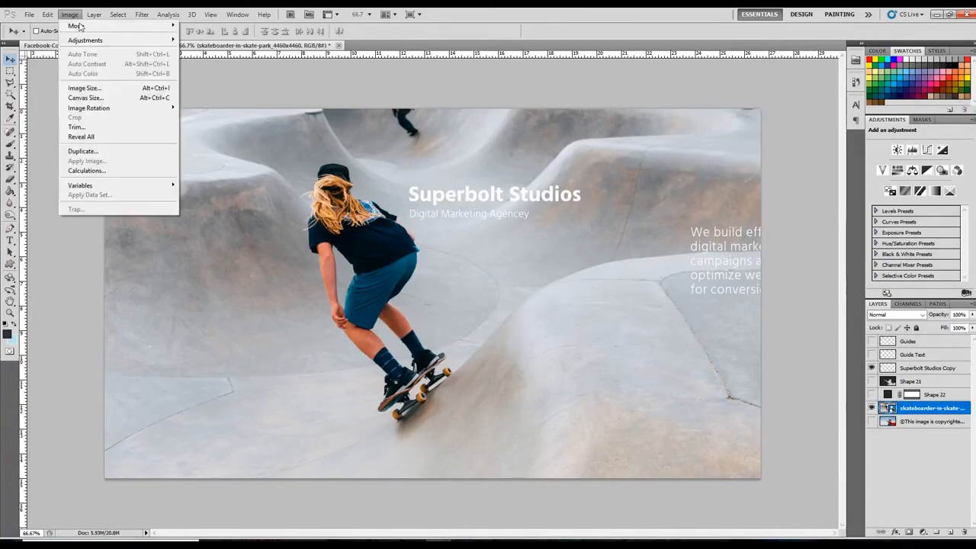
click(84, 87)
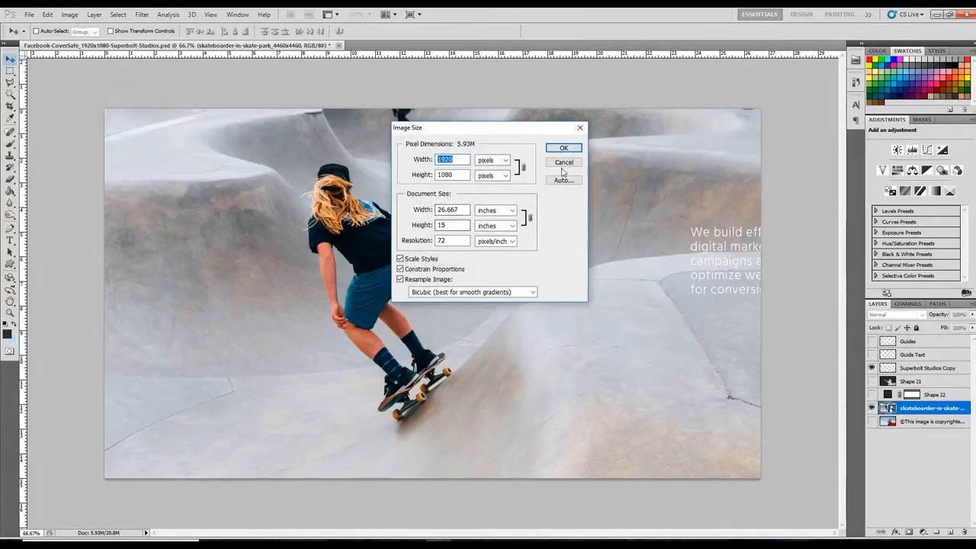
click(564, 146)
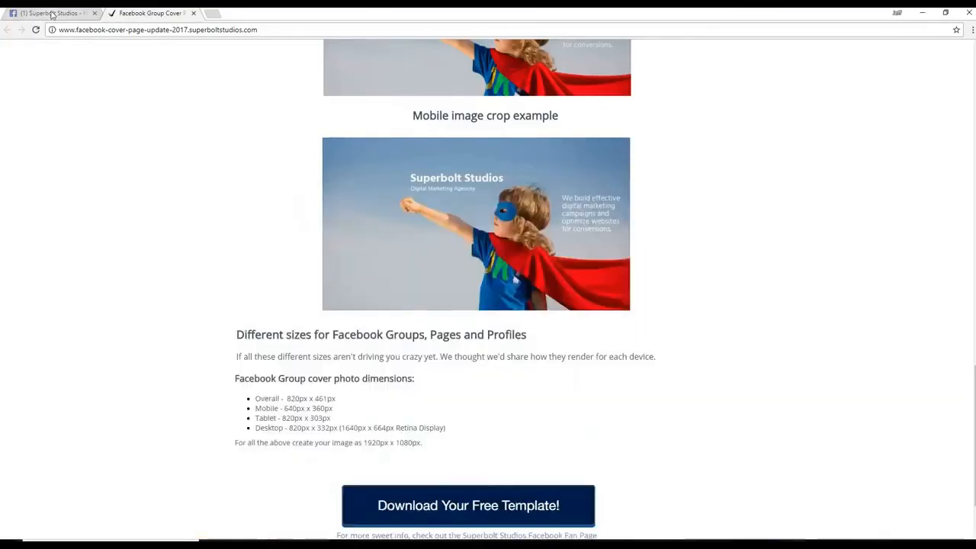
Switch to the Superbolt Studios Facebook Page tab showing its live cover
click(48, 12)
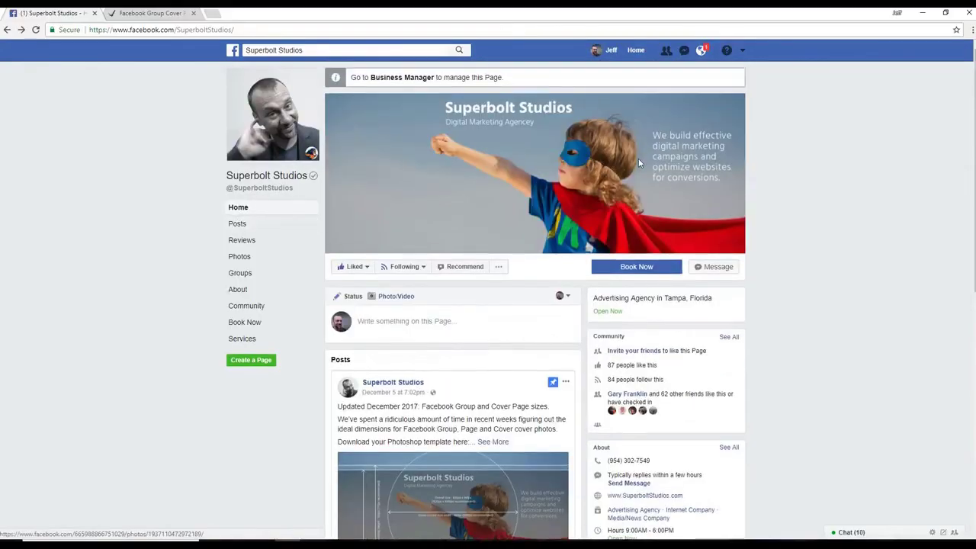